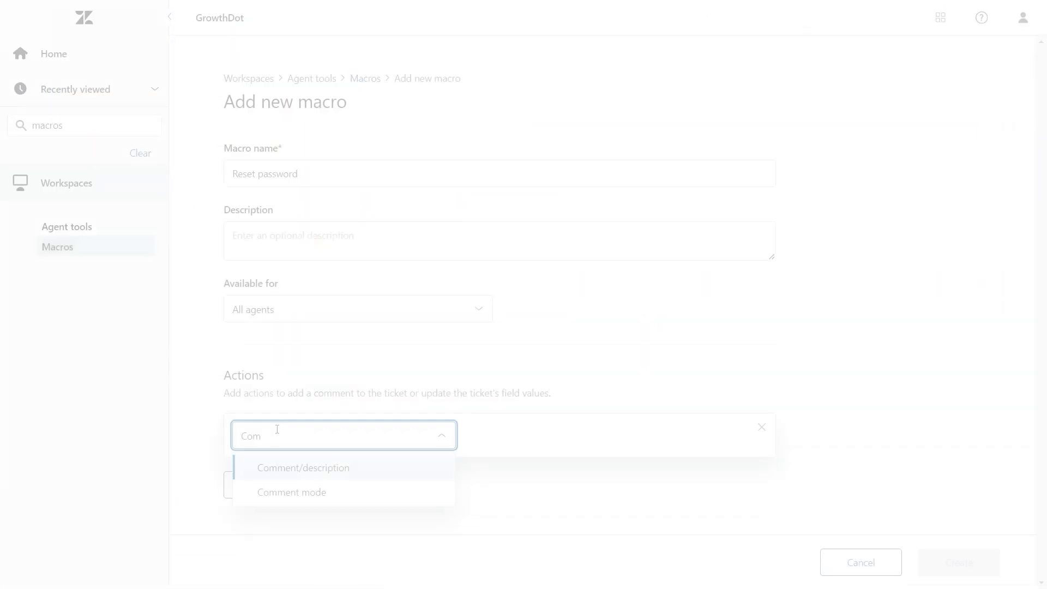
Add a comment action to the new macro and insert the reset password macro via /re
left_click(303, 468)
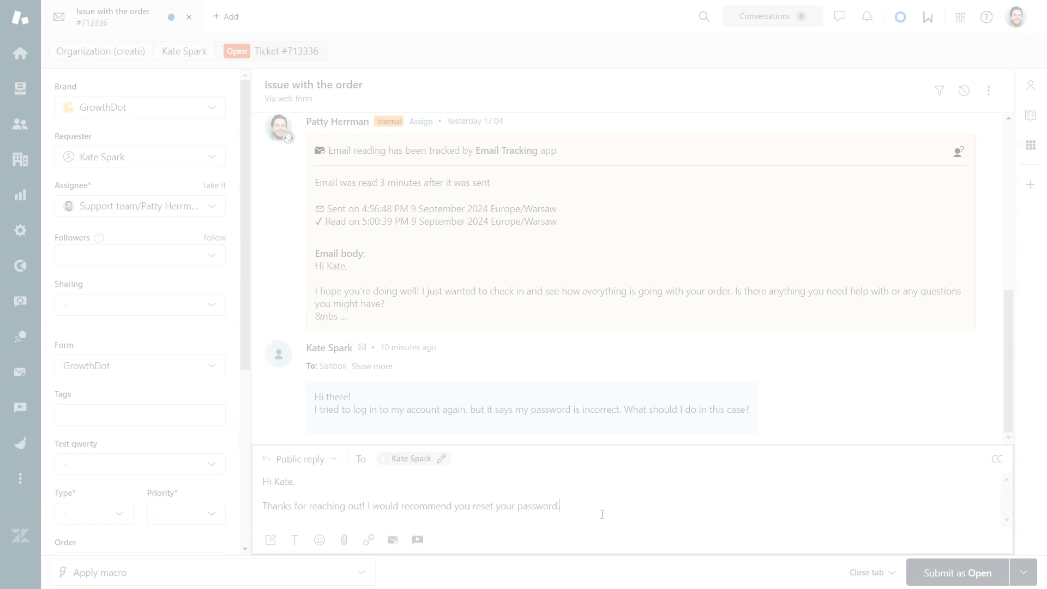
type("/re")
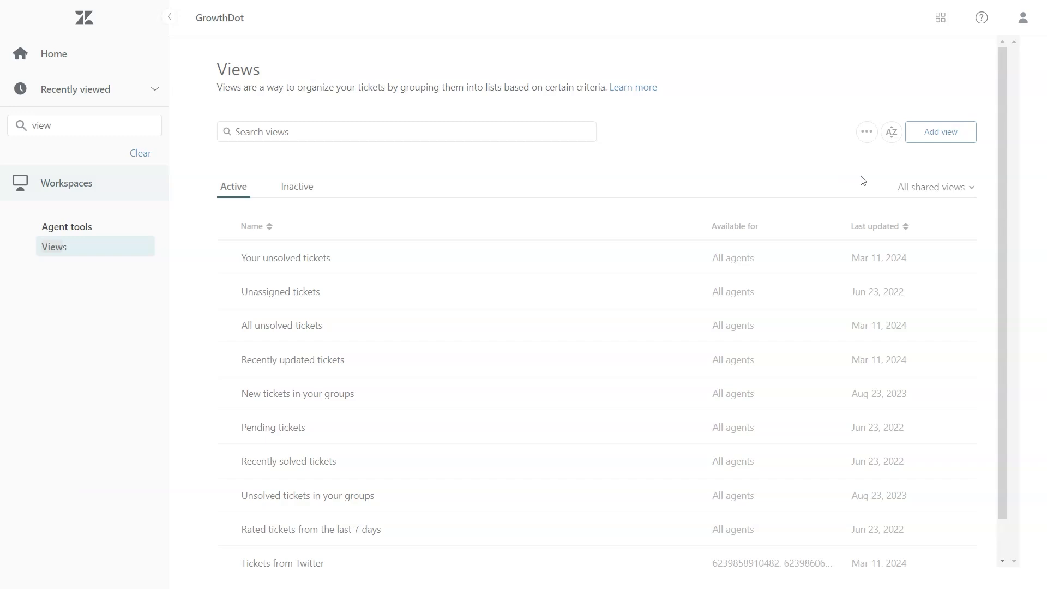
Create a personal High Priority Tickets view with a Status category Is Open condition
left_click(941, 132)
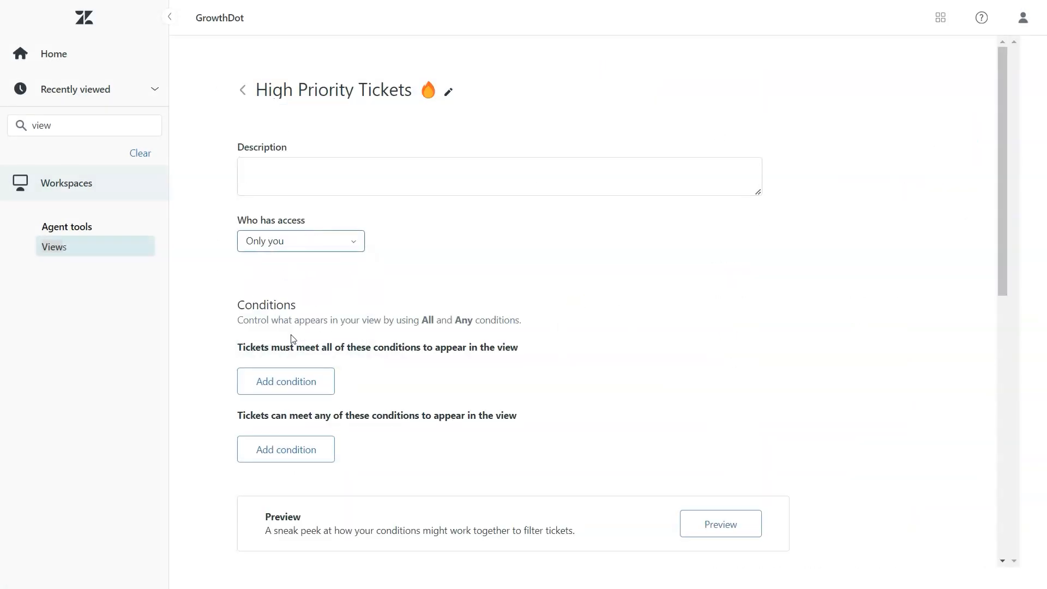
left_click(285, 381)
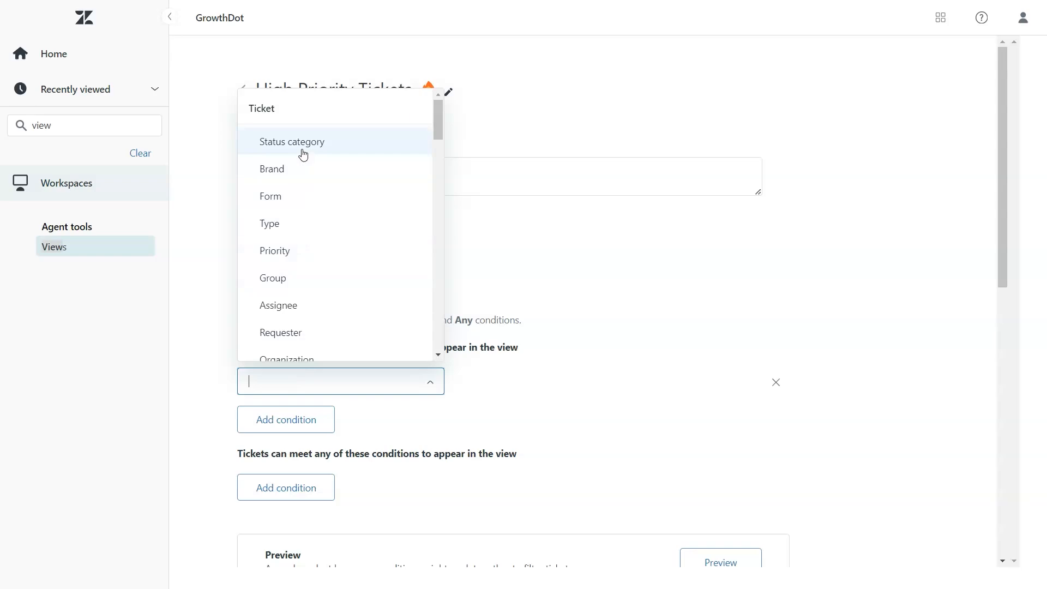
left_click(291, 140)
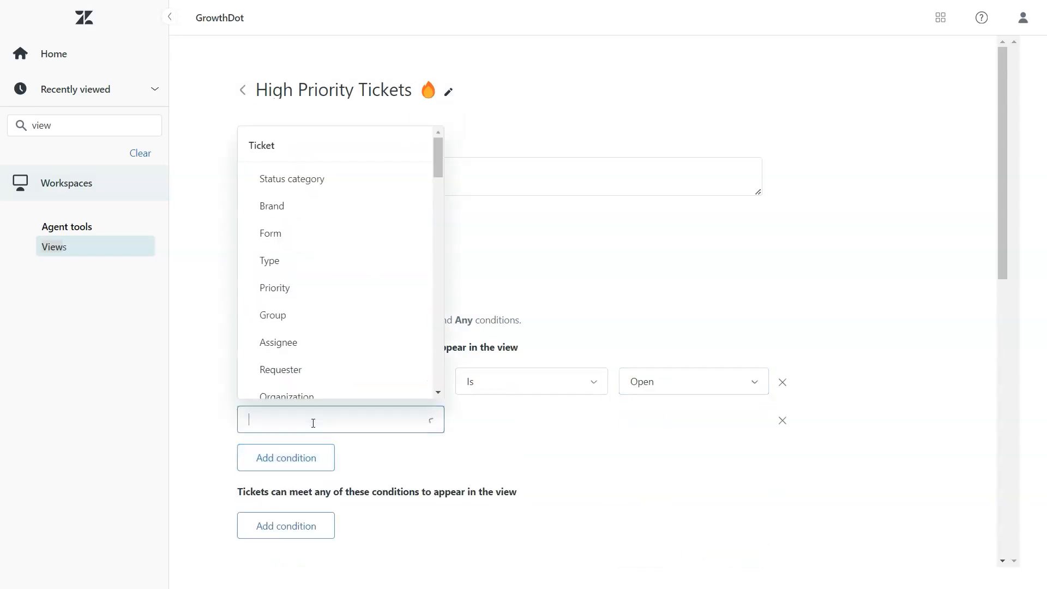
left_click(274, 288)
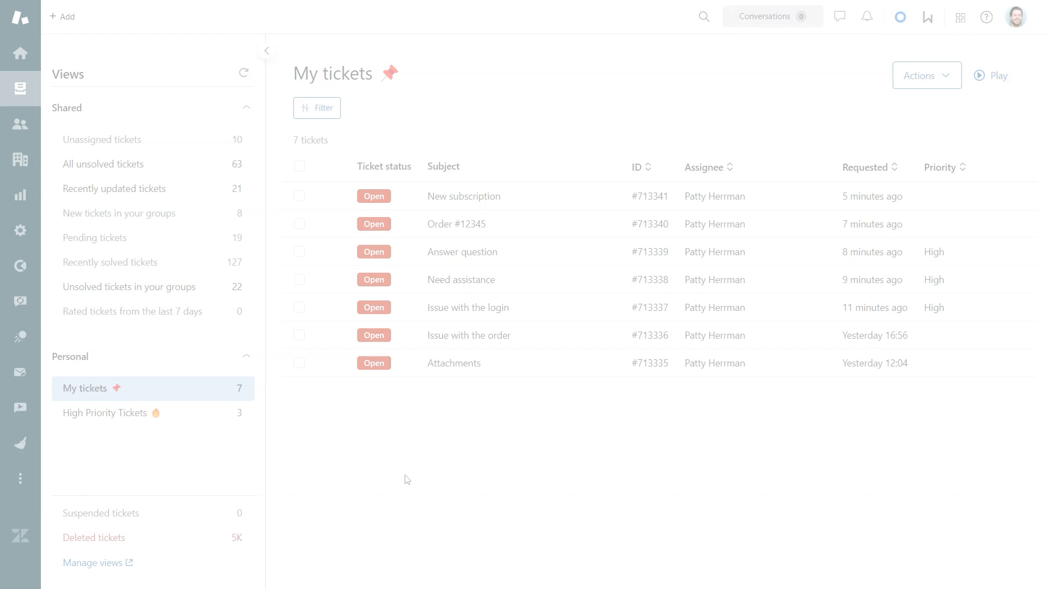
left_click(105, 413)
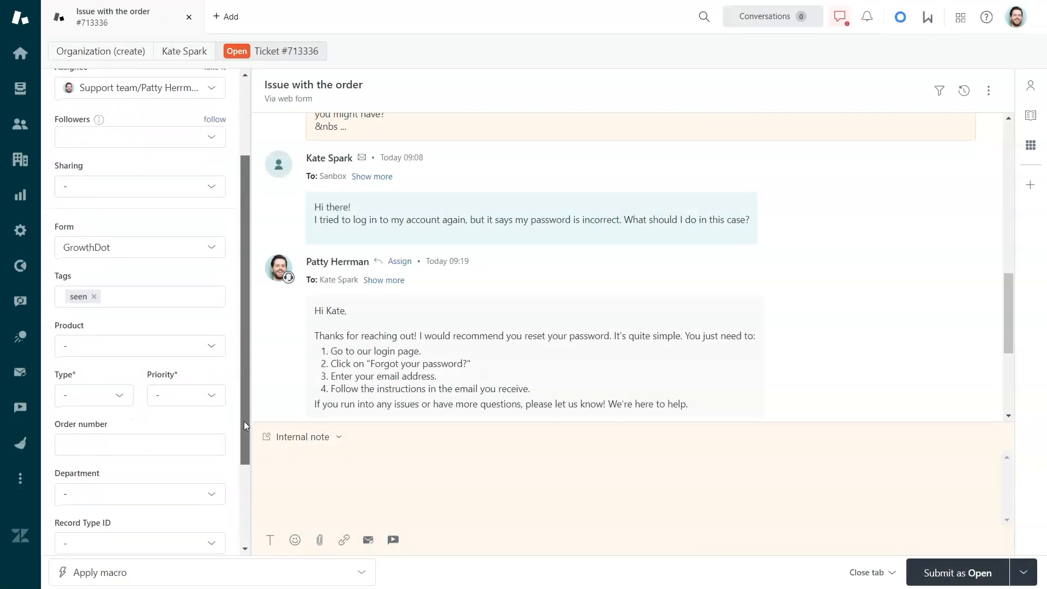
Tag the ticket important and password_reset and set its product to UpChat
left_click(154, 297)
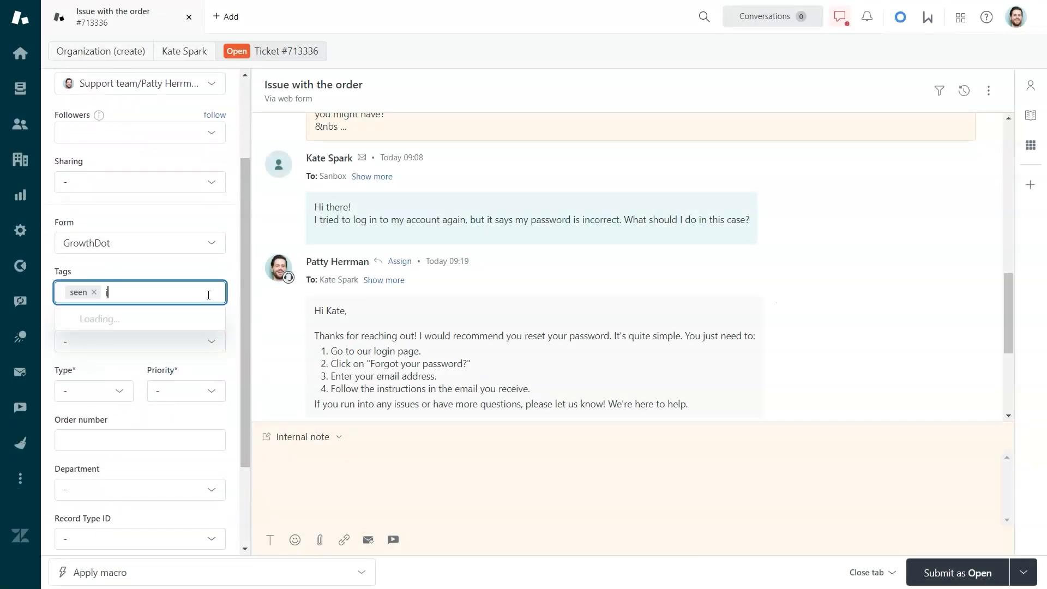
type("important")
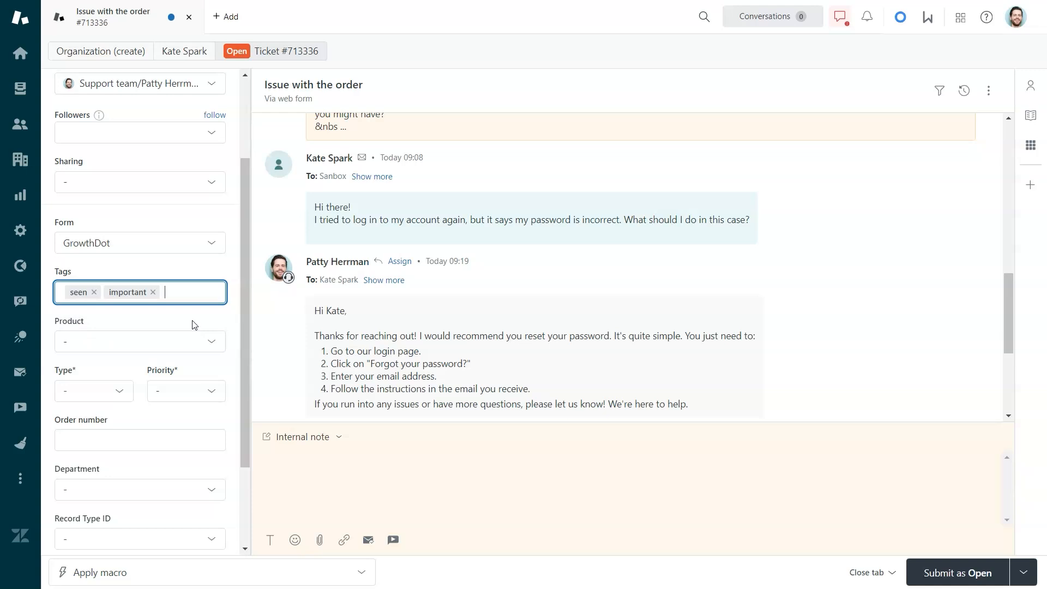
type("password_reset")
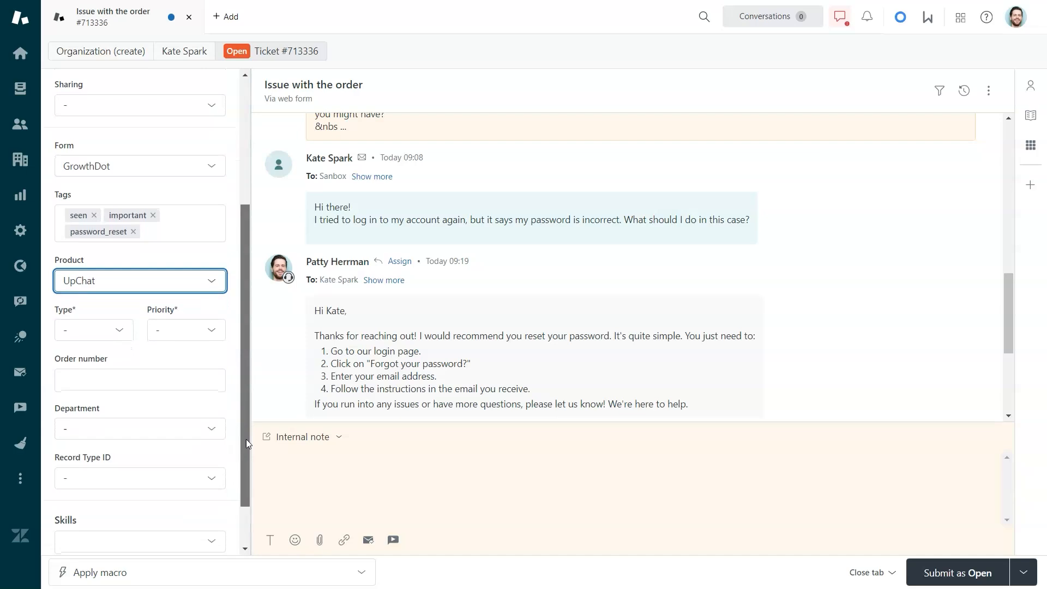
left_click(140, 428)
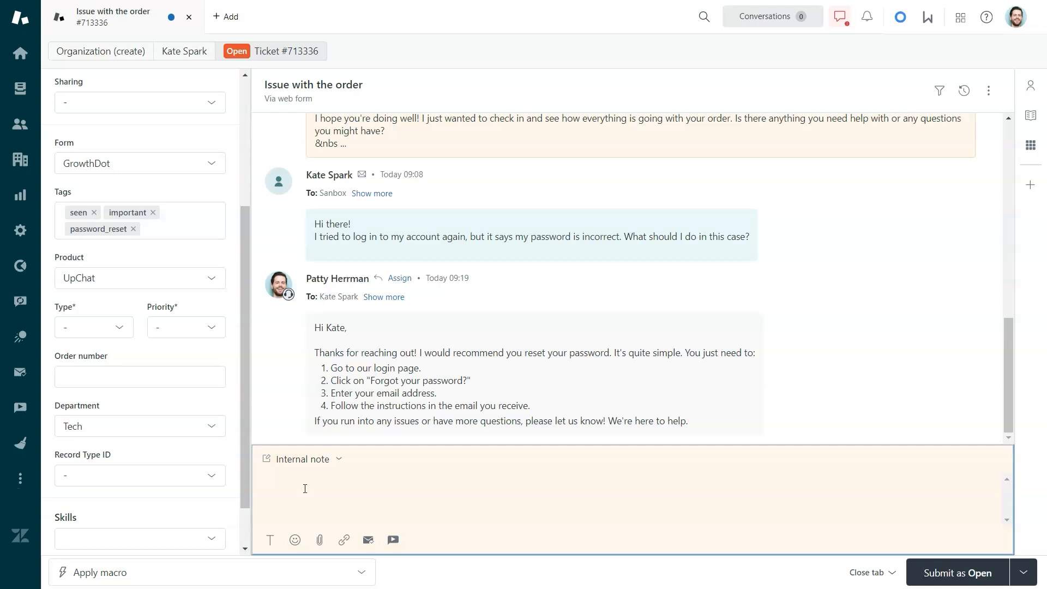
Post an internal note stating the can't-access-account issue and its next steps
type("Issue: Can't access the a")
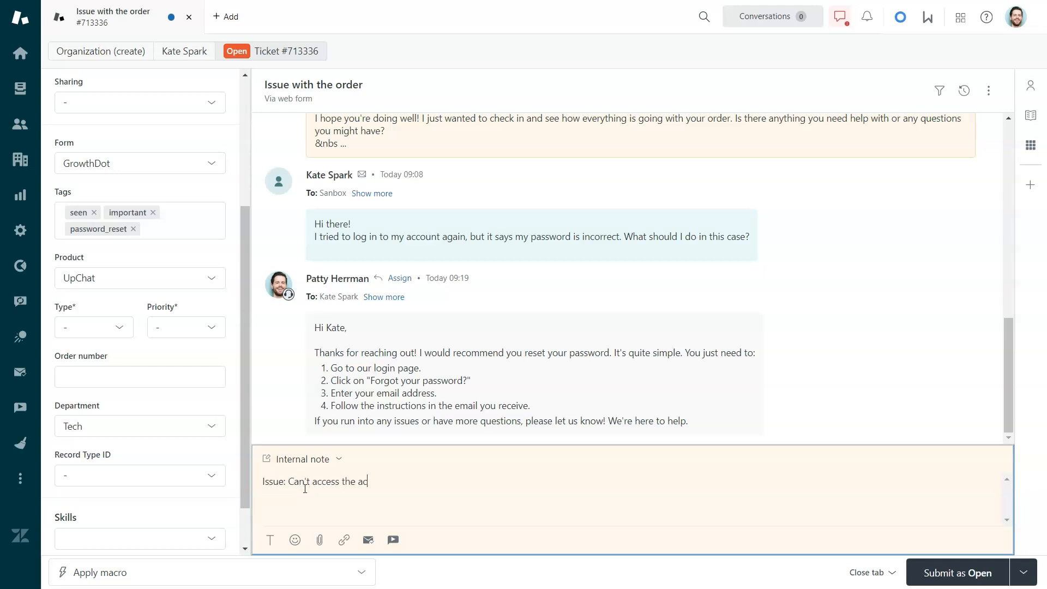
type("count")
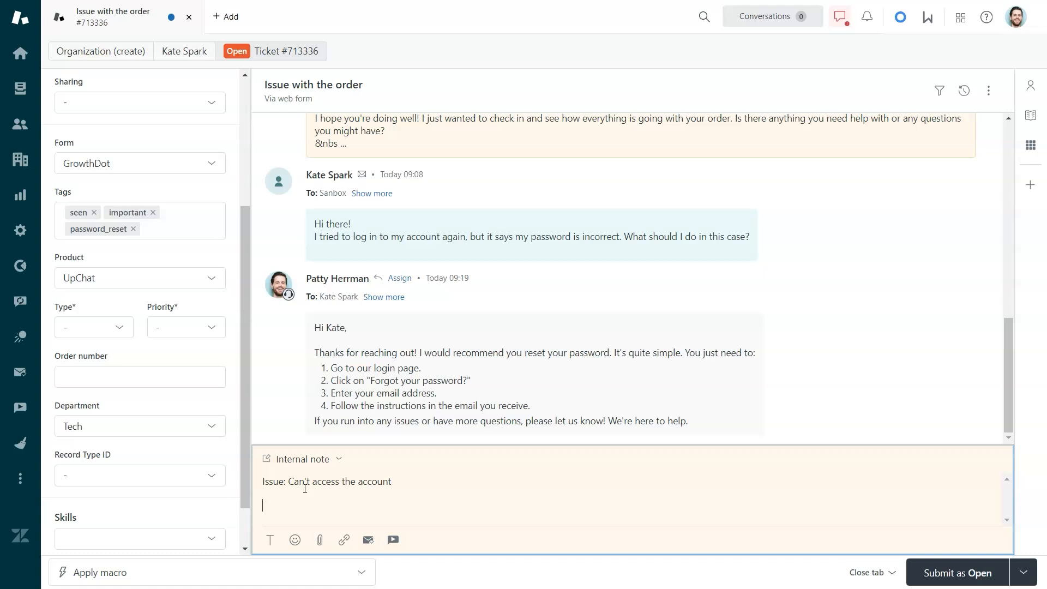
type("Next steps:")
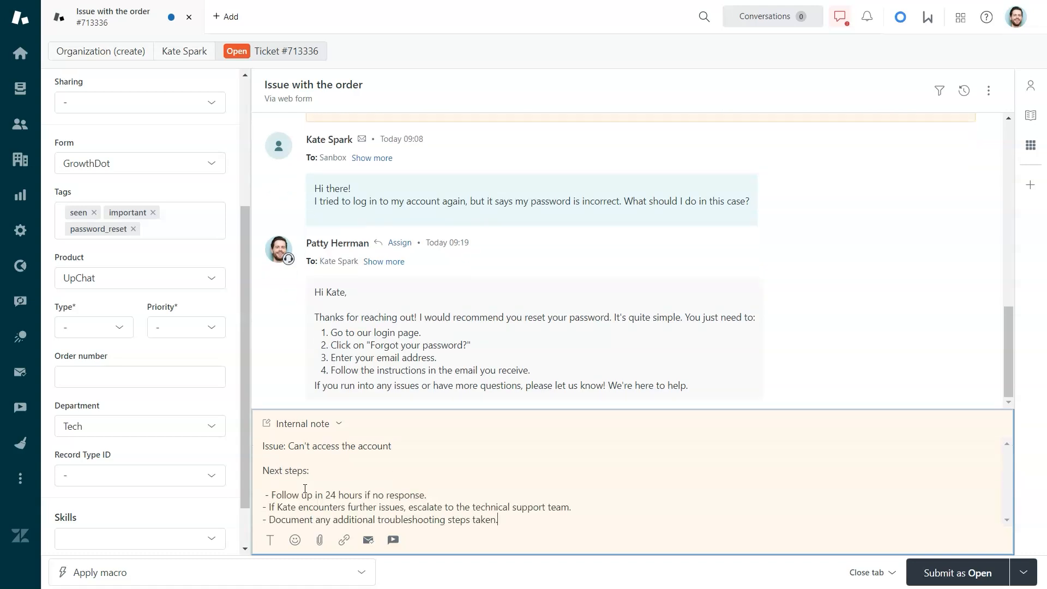
left_click(958, 572)
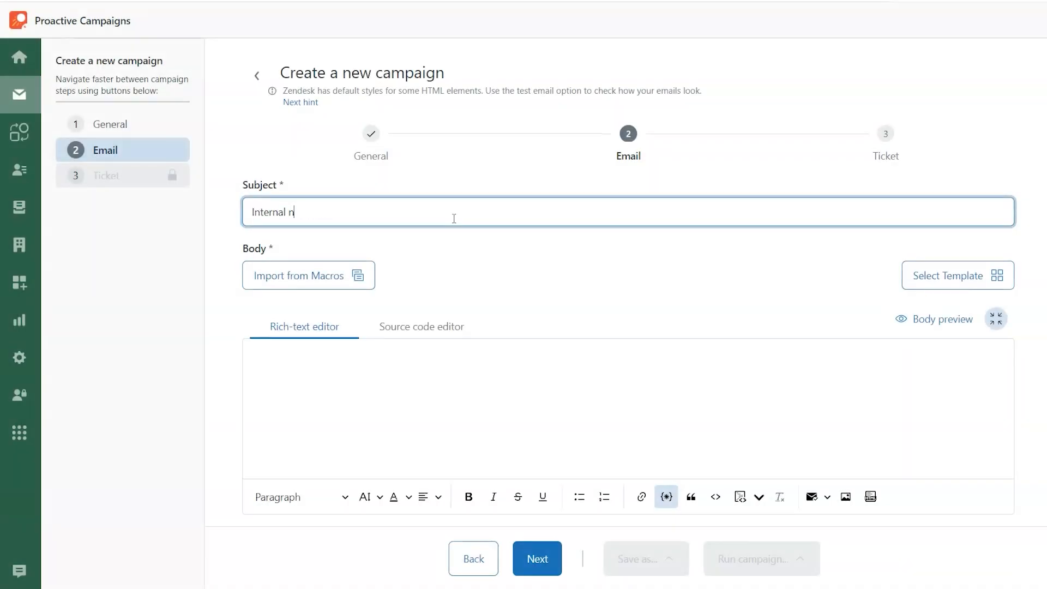
Give the campaign email subject 'Internal note about delay' and an order-processing delays body
type("ote about delay")
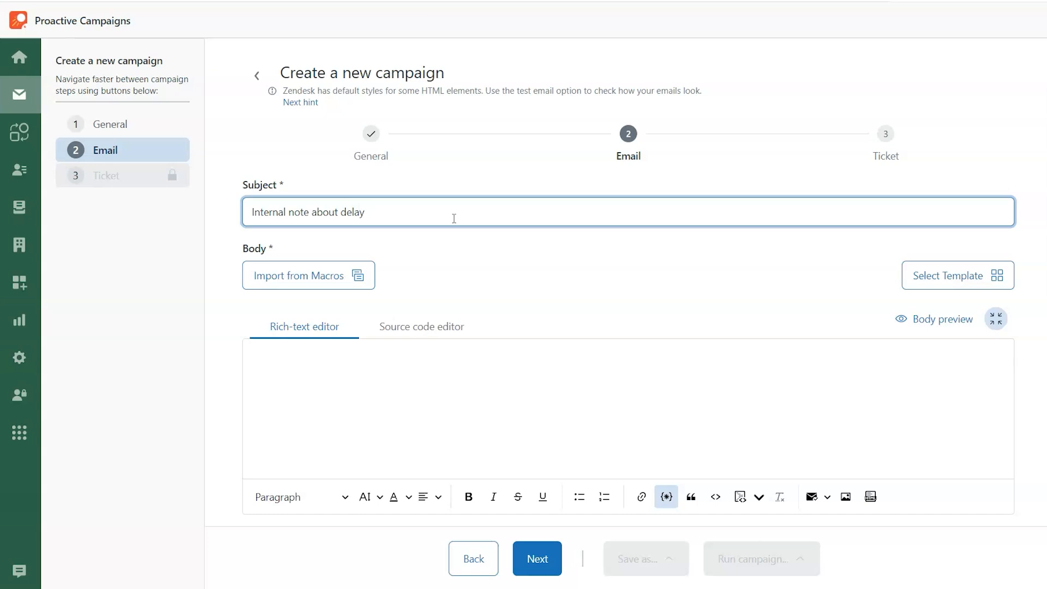
type("We're currently experiencing delays with order processing.")
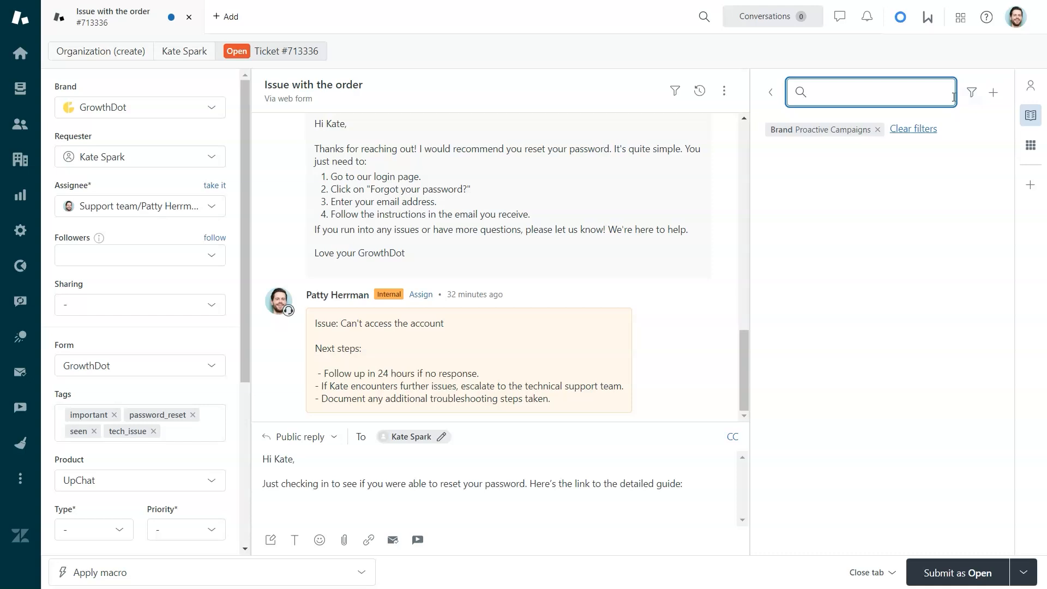
Search the knowledge panel for 'how' and open the How to reset the password? article
type("how")
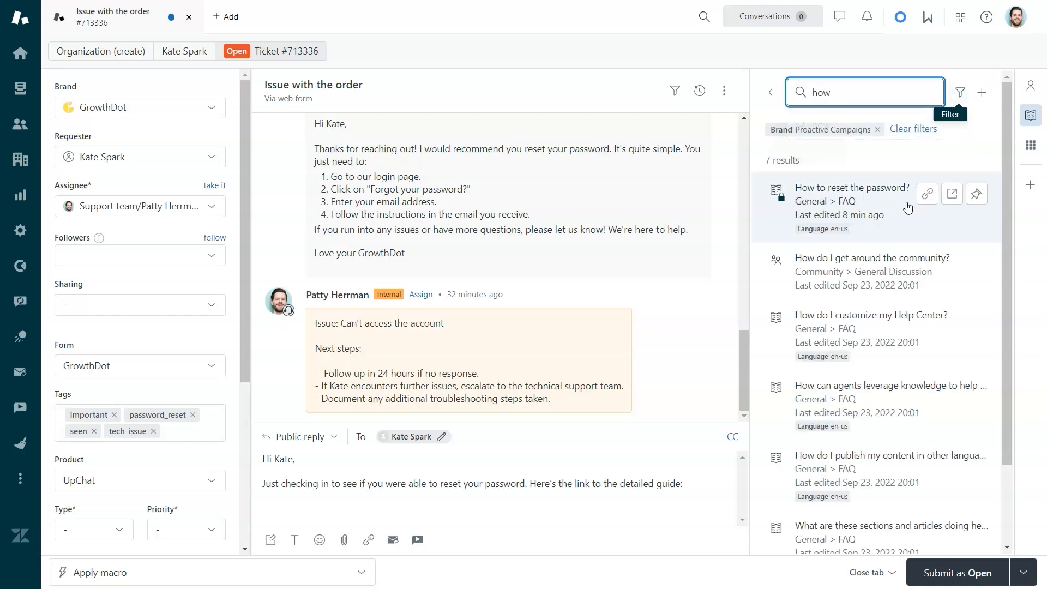
left_click(853, 188)
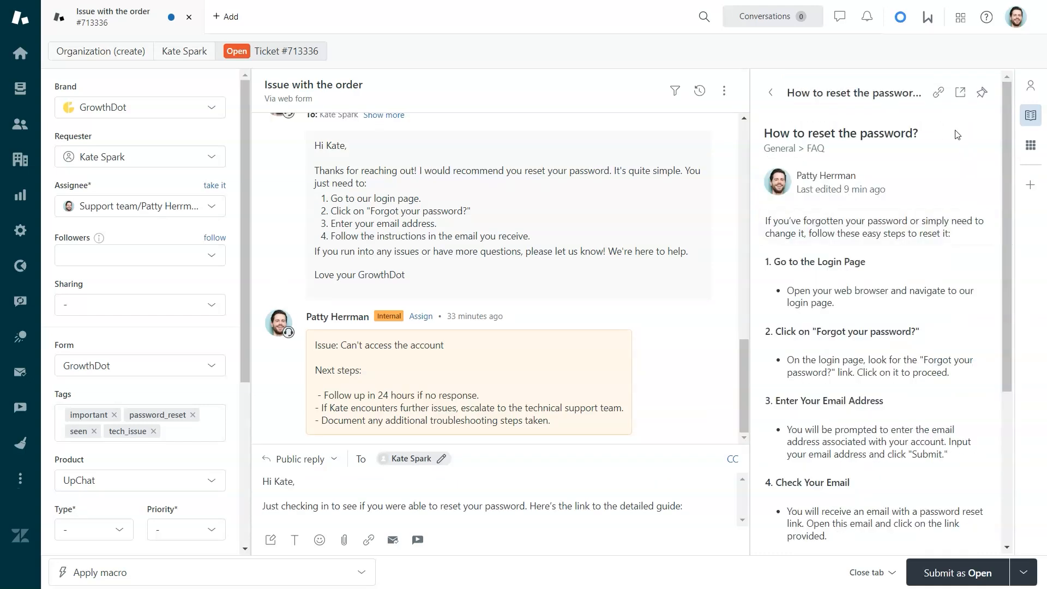
left_click(958, 572)
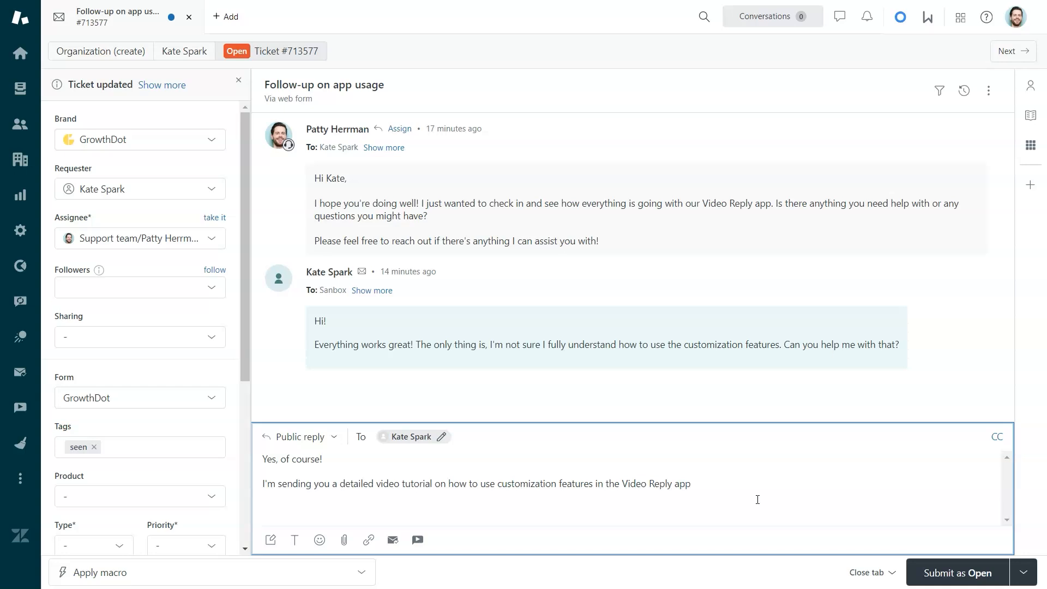
Choose screen recording, pick a screen, start recording, then pick camera recording
left_click(417, 540)
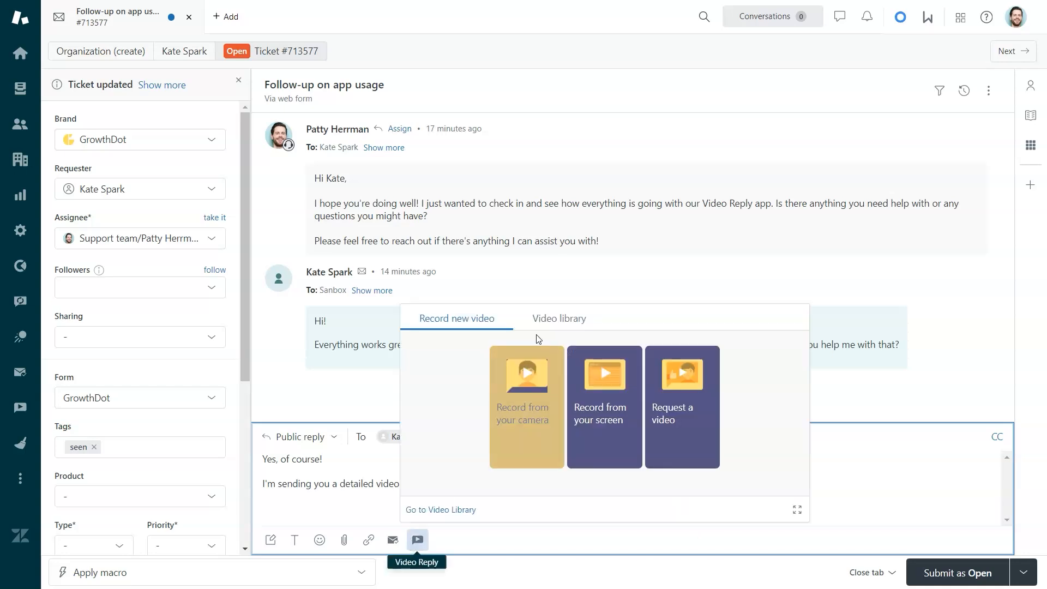
mouse_move(491, 345)
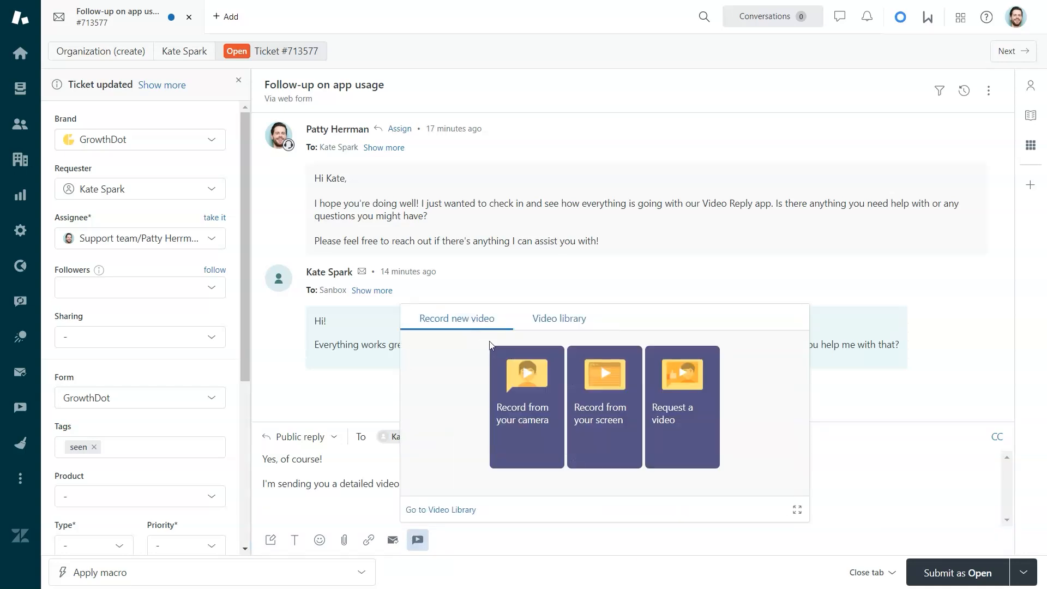
left_click(603, 406)
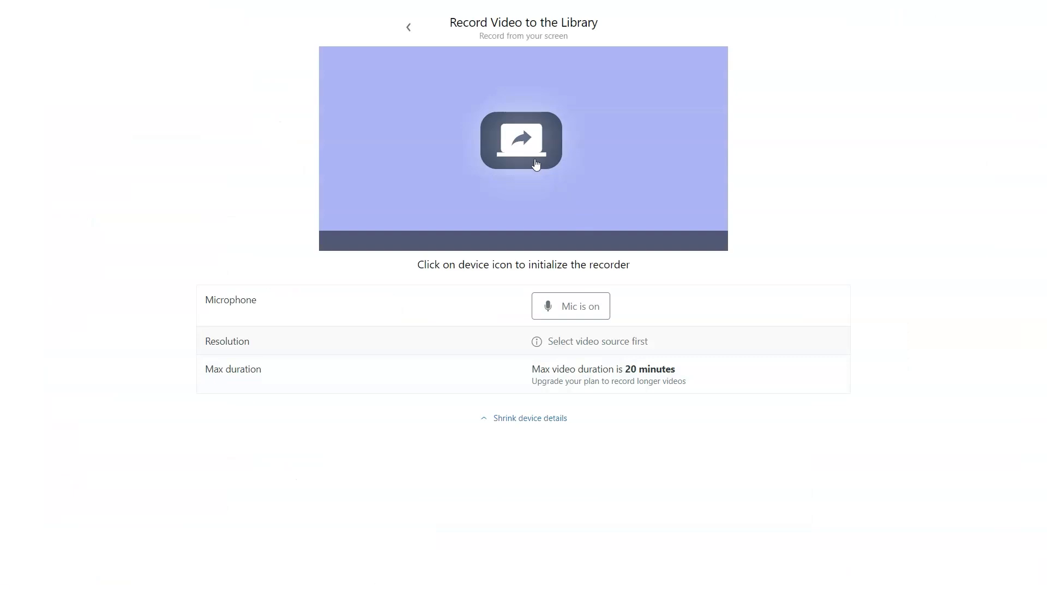
left_click(522, 140)
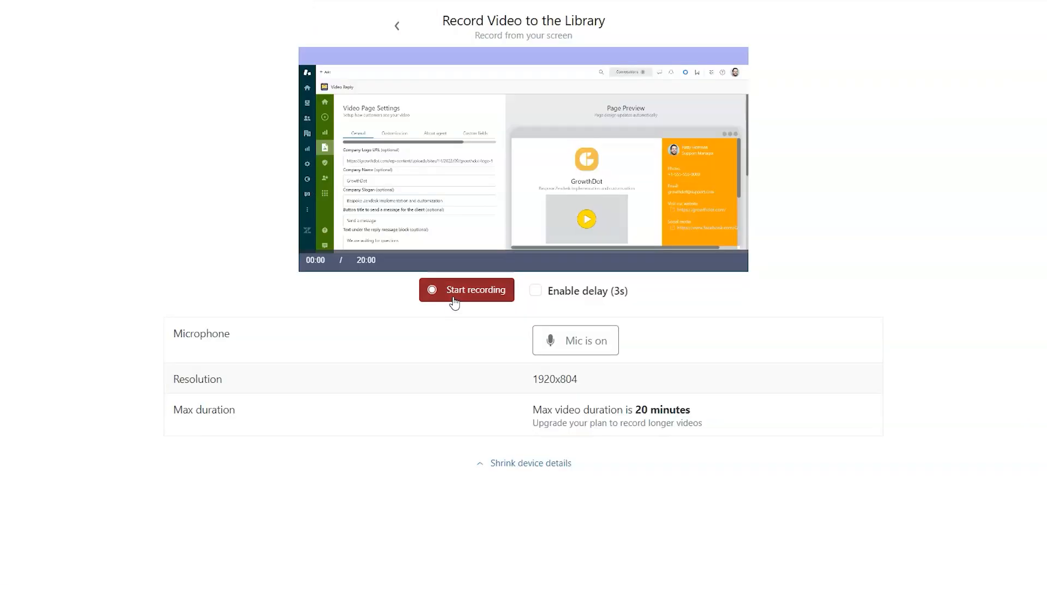
left_click(467, 290)
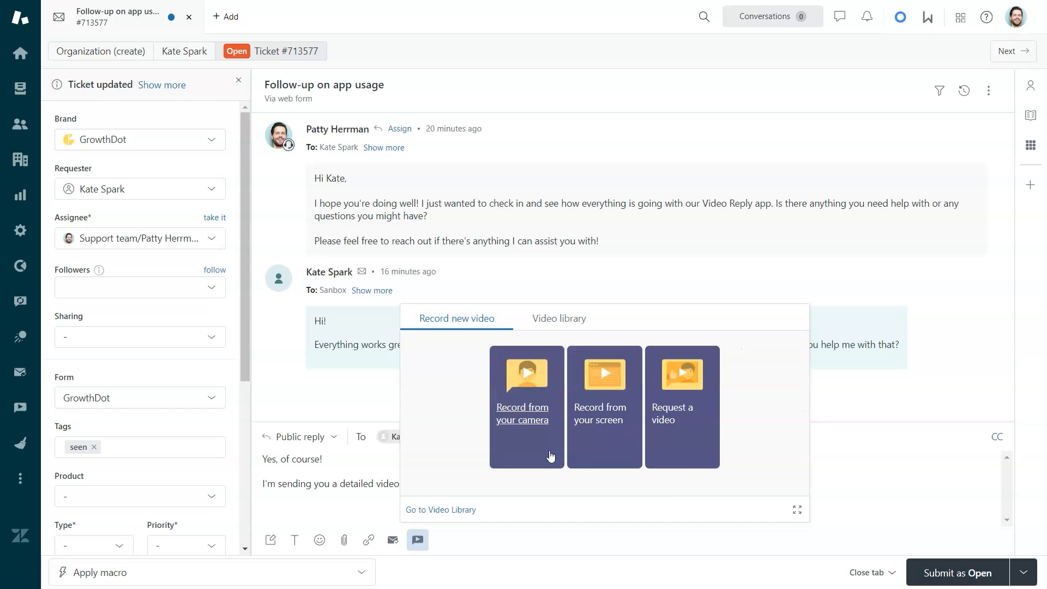
left_click(526, 414)
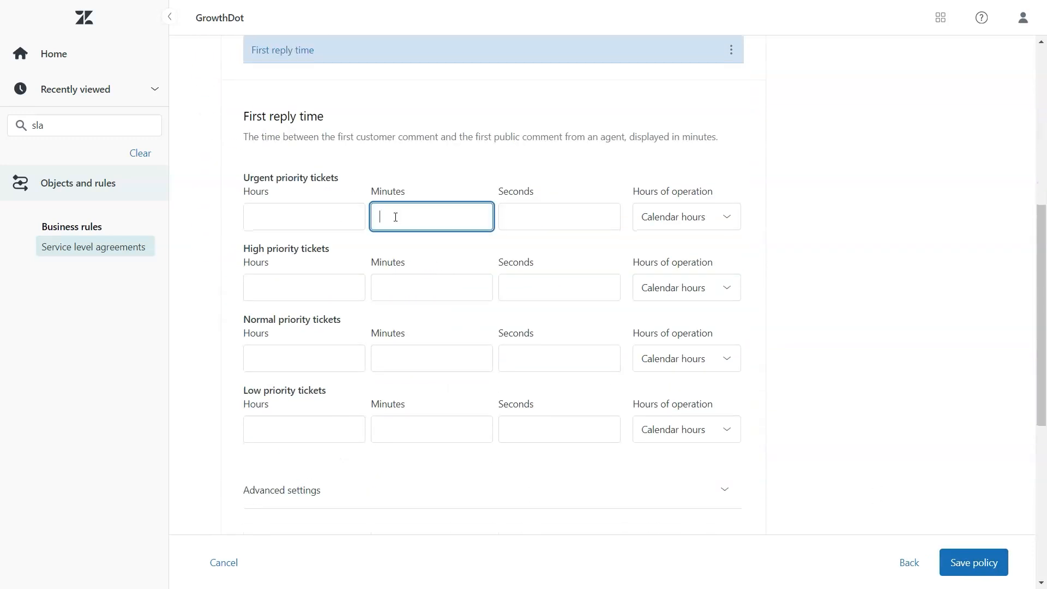
Enter first reply minute targets of 20 for high and 50 for low priority
type("20")
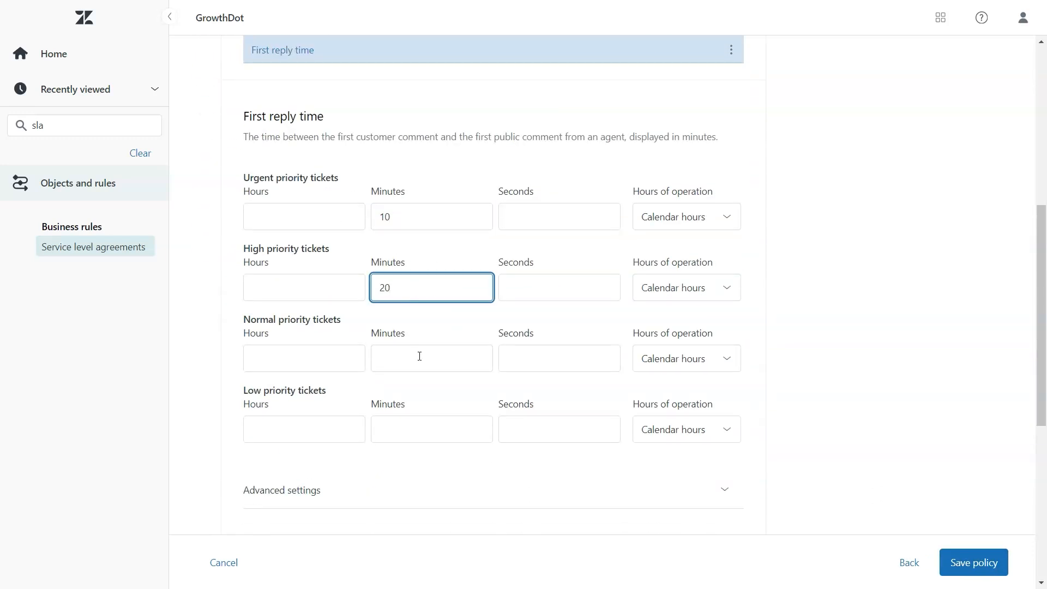
type("50")
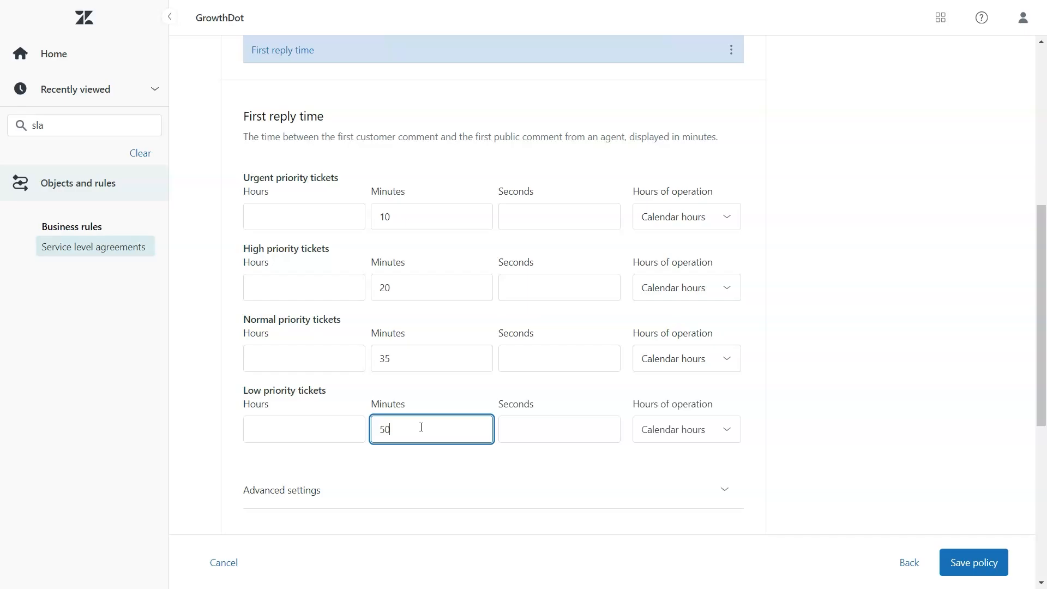